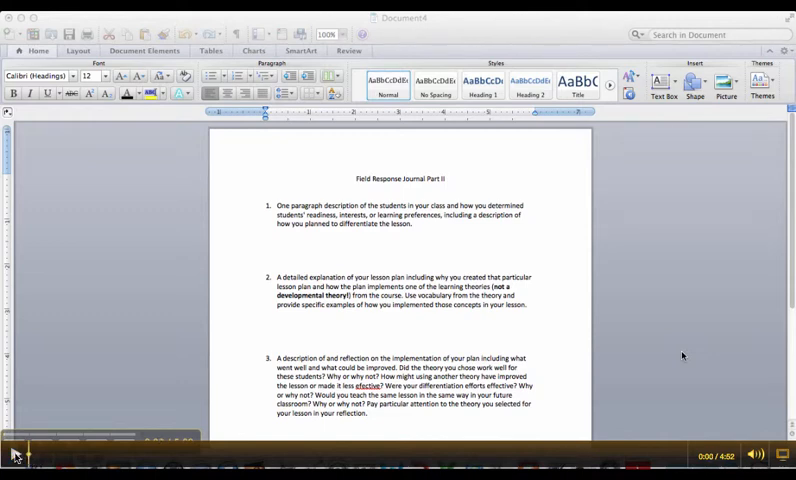
Place the cursor on the blank line below question 1.
click(13, 453)
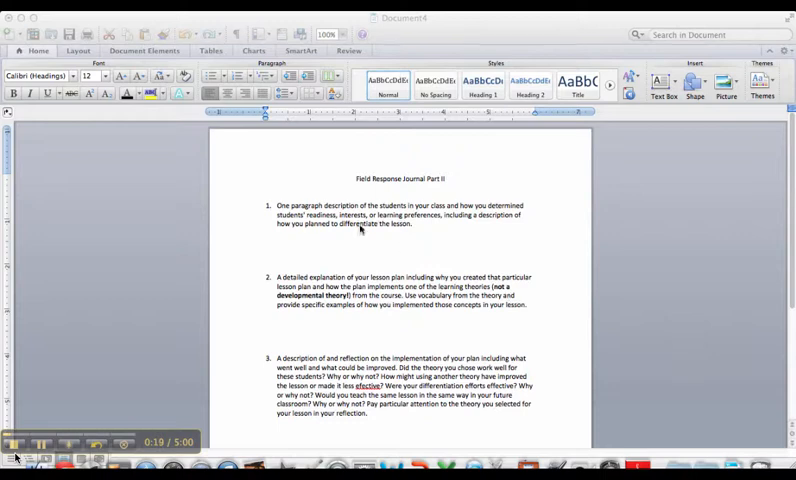
mouse_move(298, 248)
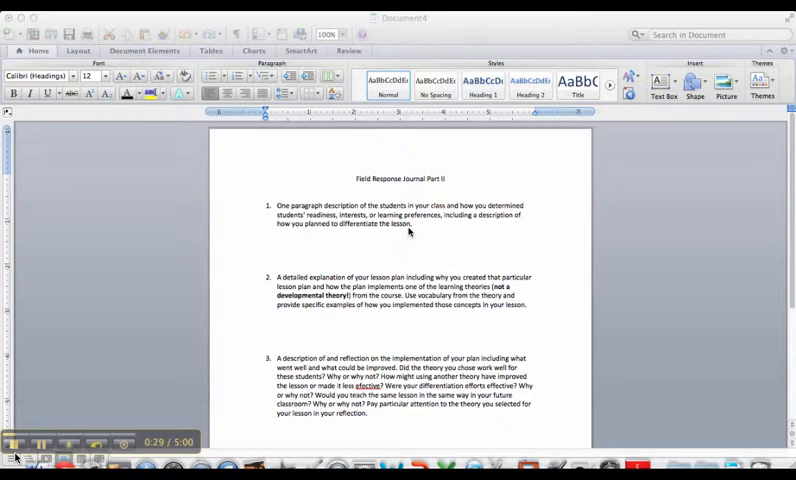
mouse_move(378, 224)
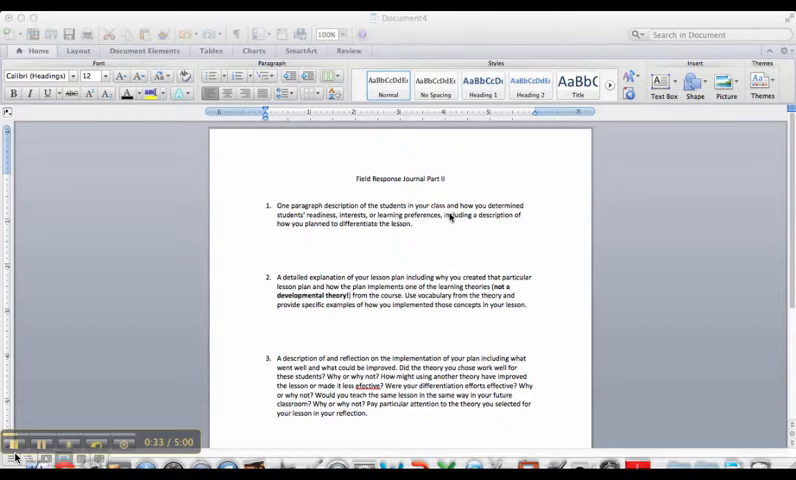
mouse_move(312, 239)
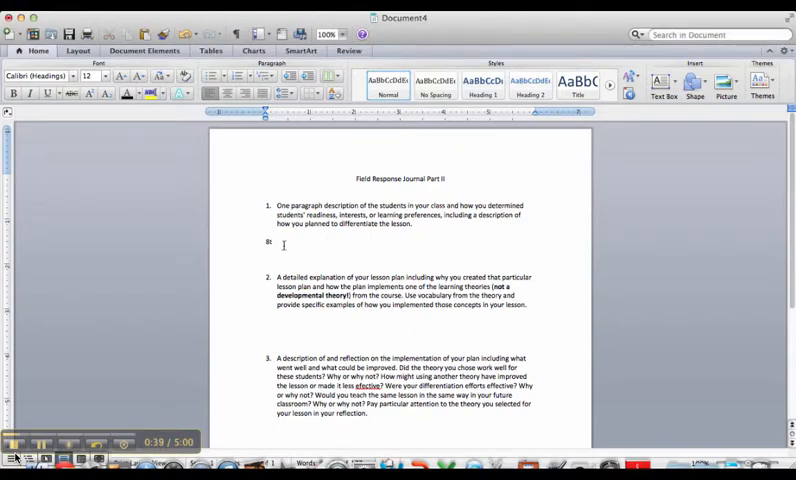
Type '8th graders, CTE class, sitting at computers, cultural diversity, ADHD, Asperger's' under question 1.
text(8th graders,)
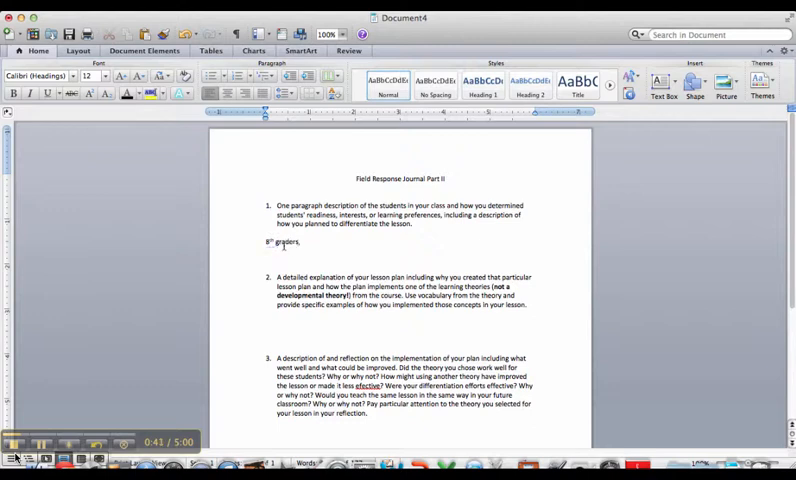
text(CTE)
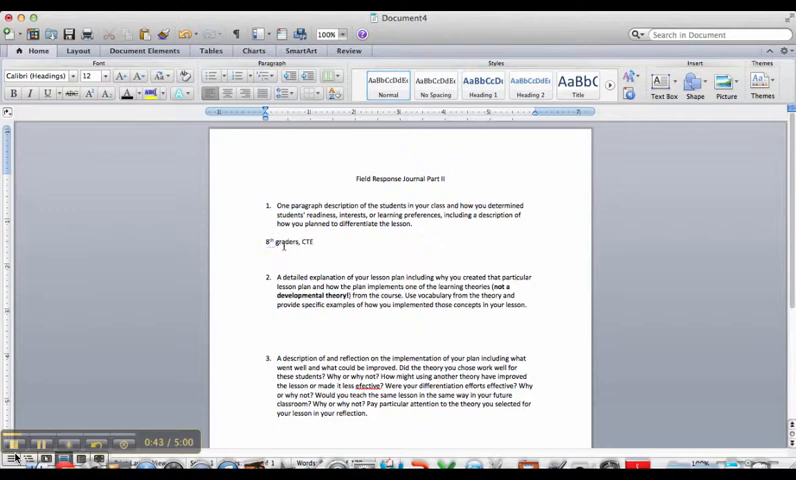
text(class)
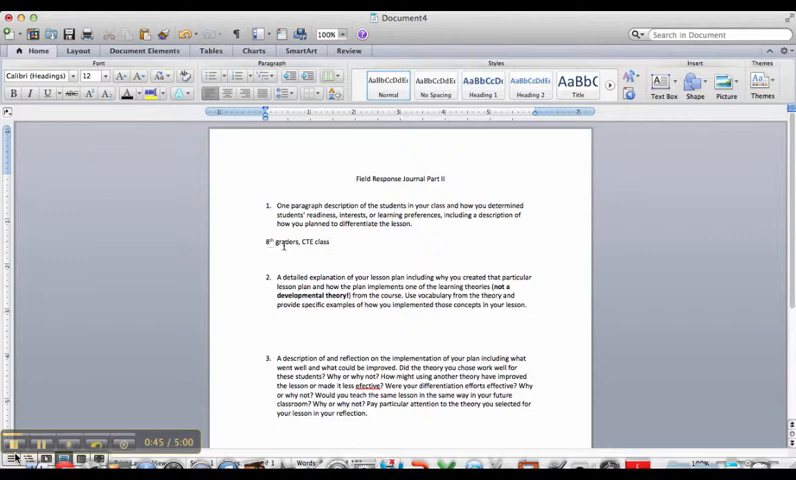
text(, sitting at computers,)
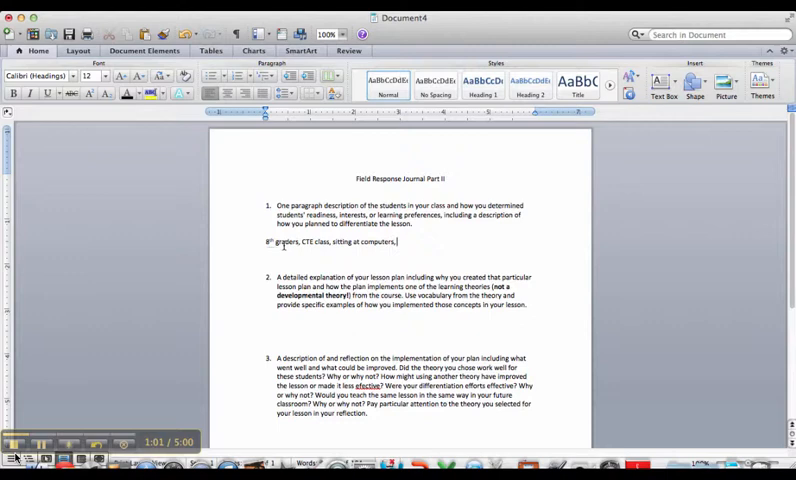
text(cultural diversity,)
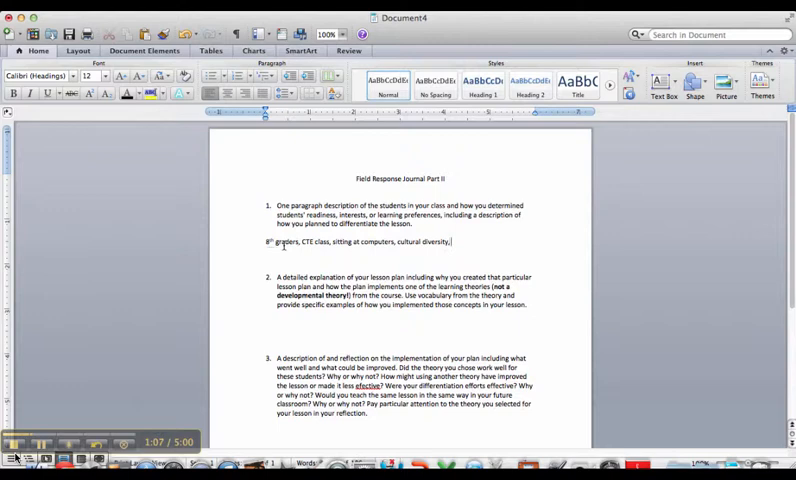
text(ADHD,)
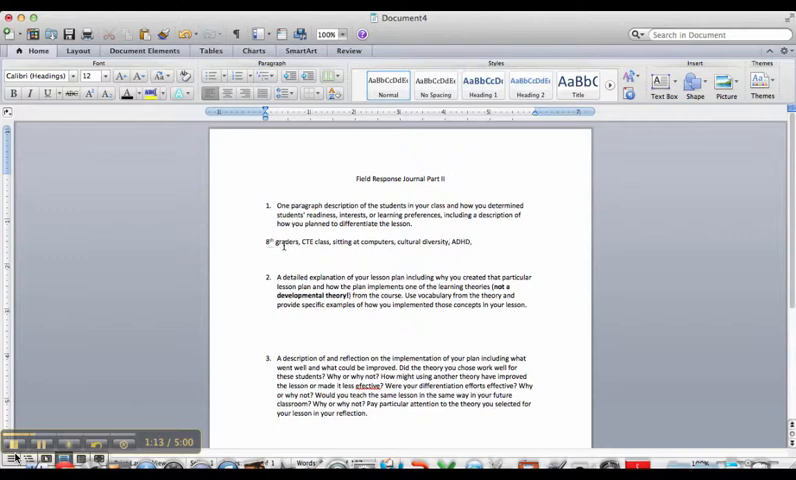
text(Asperger's)
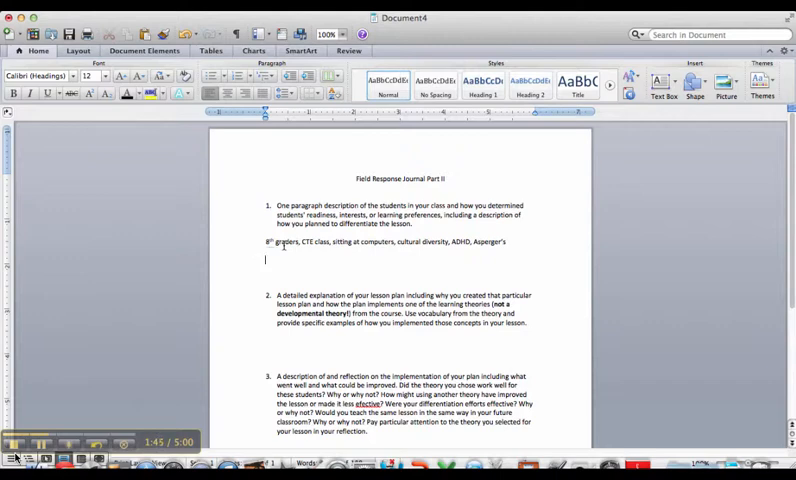
Begin the line 'This was my first time interacting...' below the first question 1 note.
text(This was my first time)
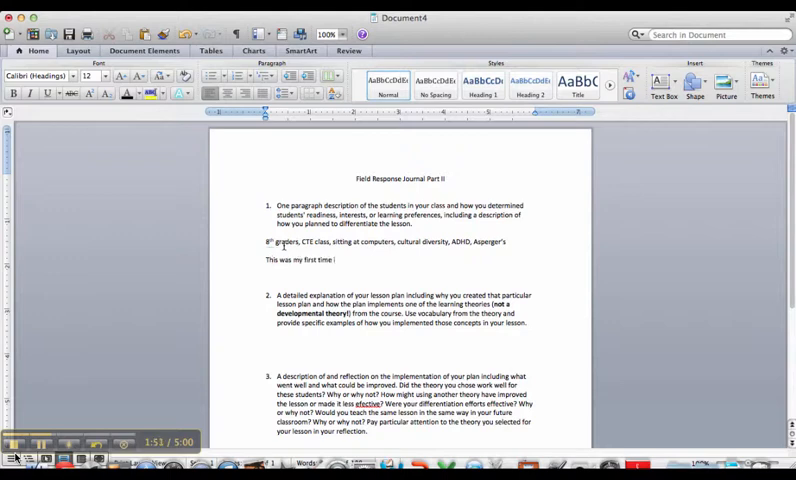
text(interacting...)
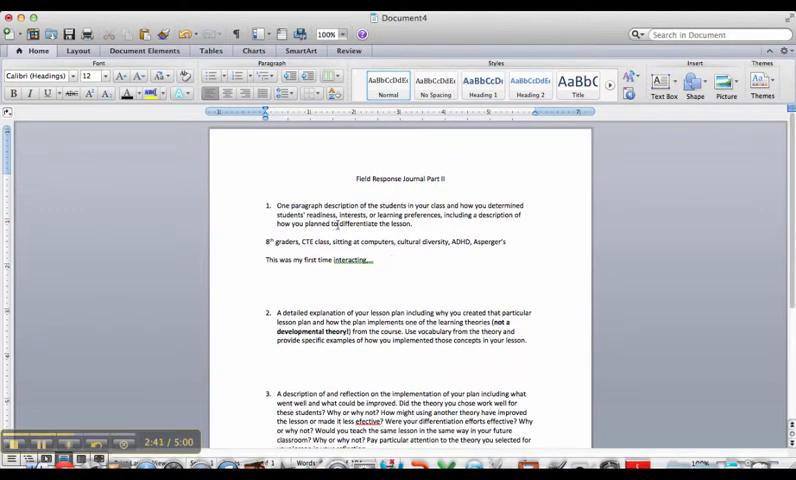
mouse_move(422, 227)
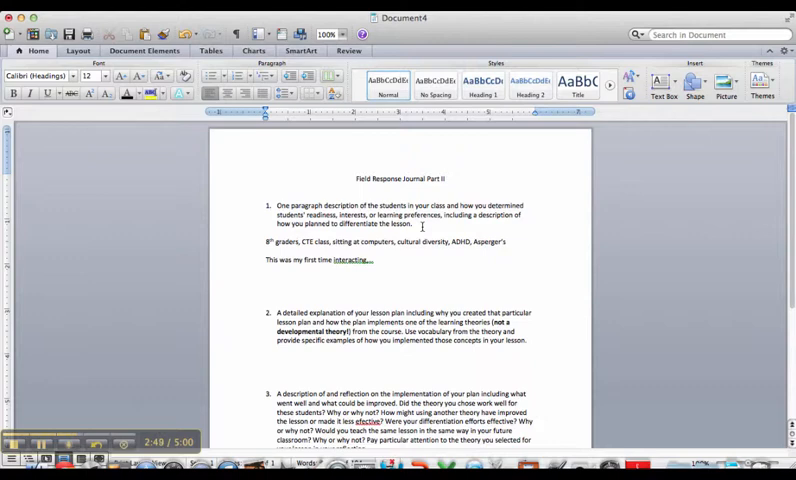
Add 'Visuals, had some students get up, lots of discussion and questions, analogies.'.
text(Visuals)
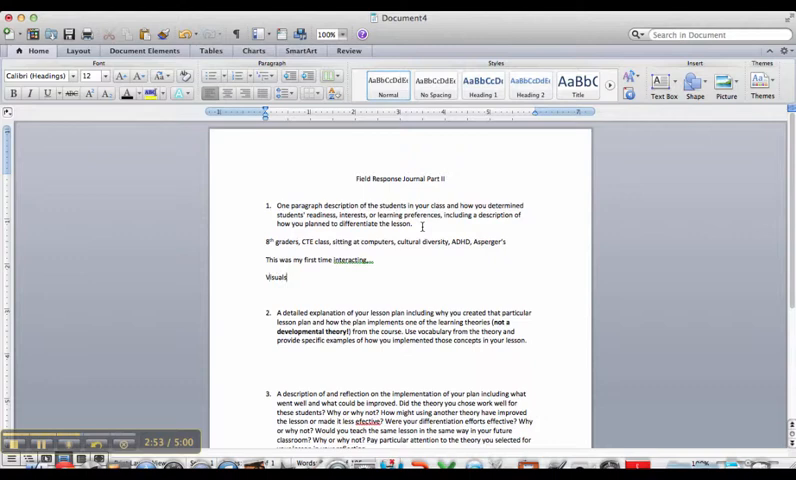
text(,)
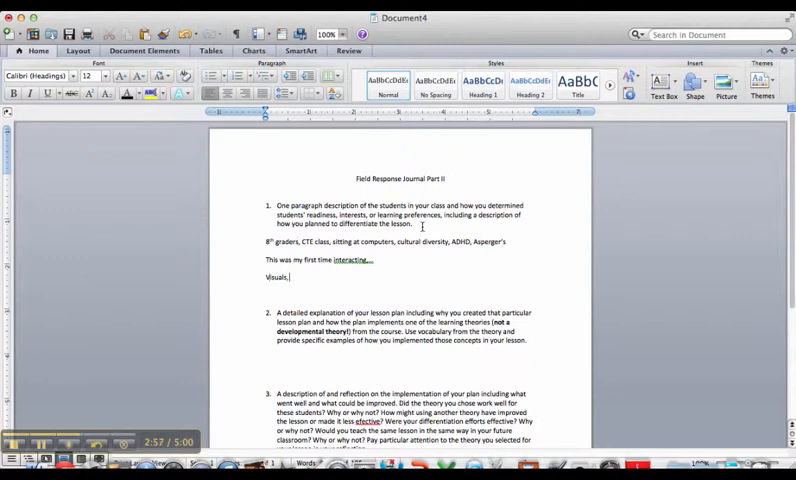
text(had some stu)
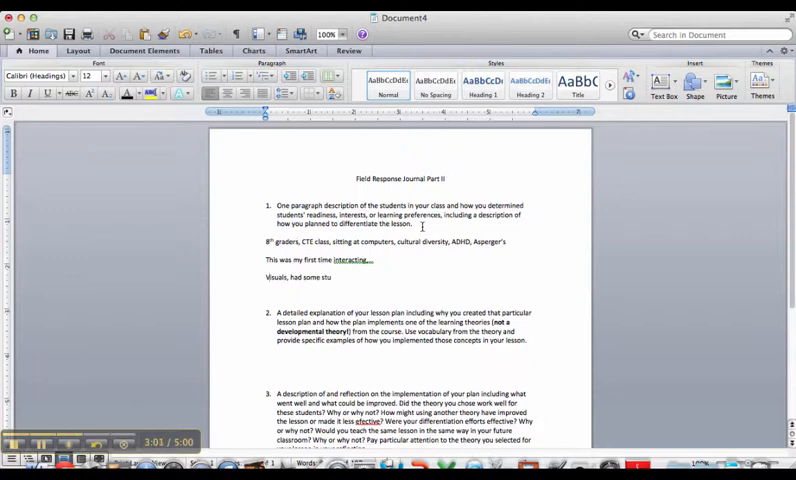
text(dents get up,)
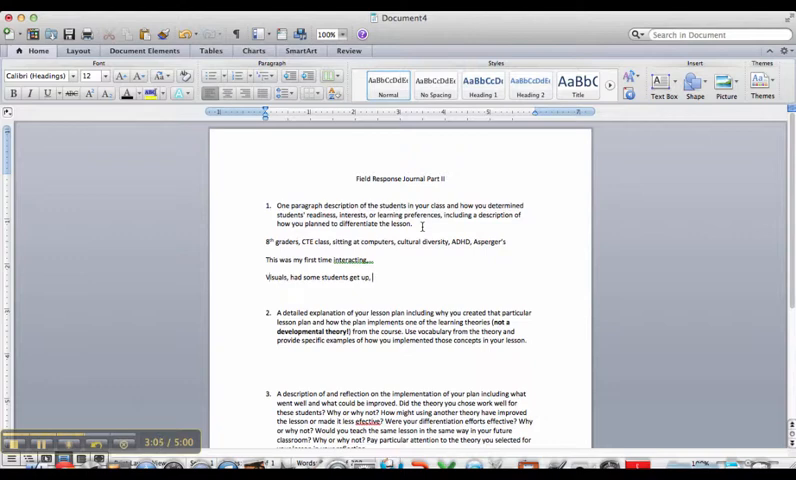
text(lots of discussion and)
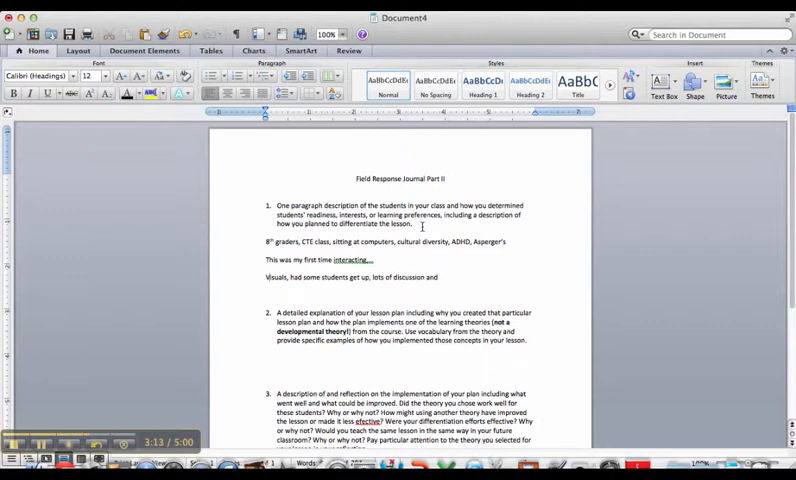
text(questions)
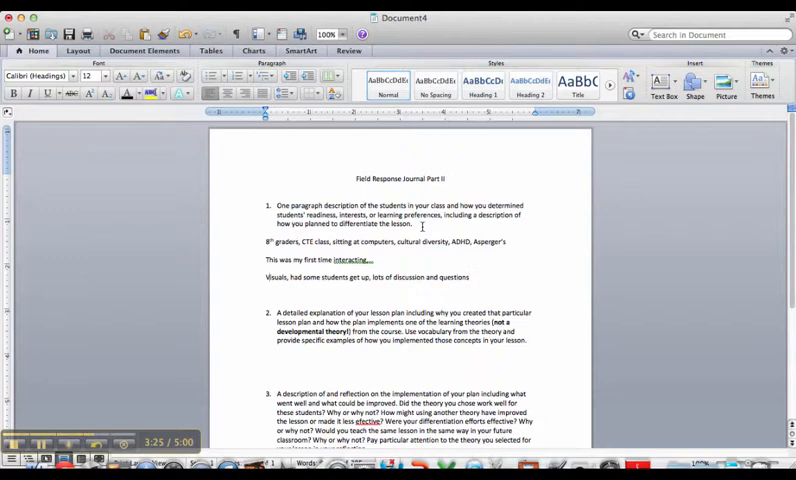
text(analogies)
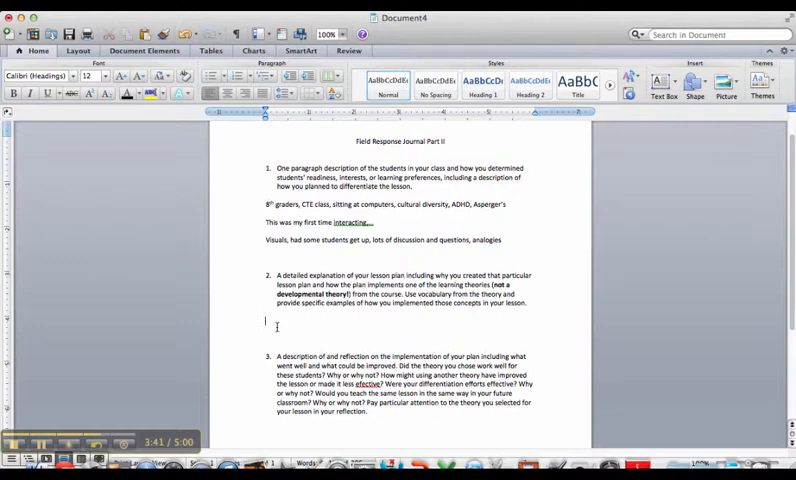
Under question 2, add 'Cognitivism to teach my lesson' and 'Analogy to Charlie and the Chocolate Factory'.
text(A)
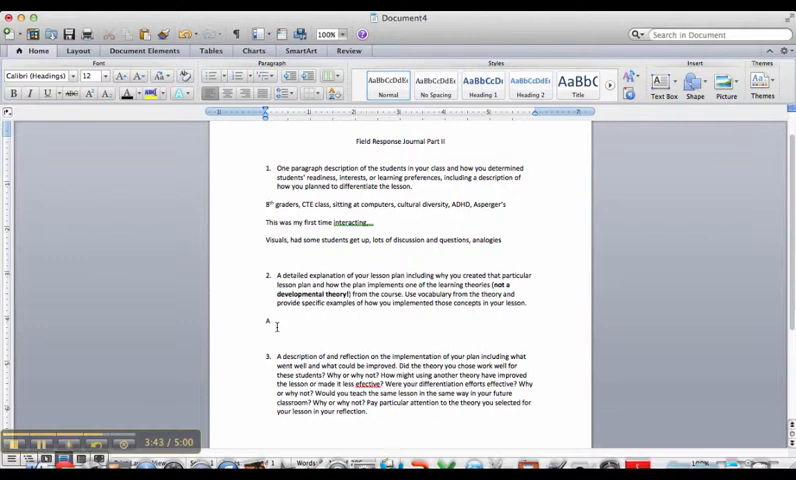
text(Cognitivism)
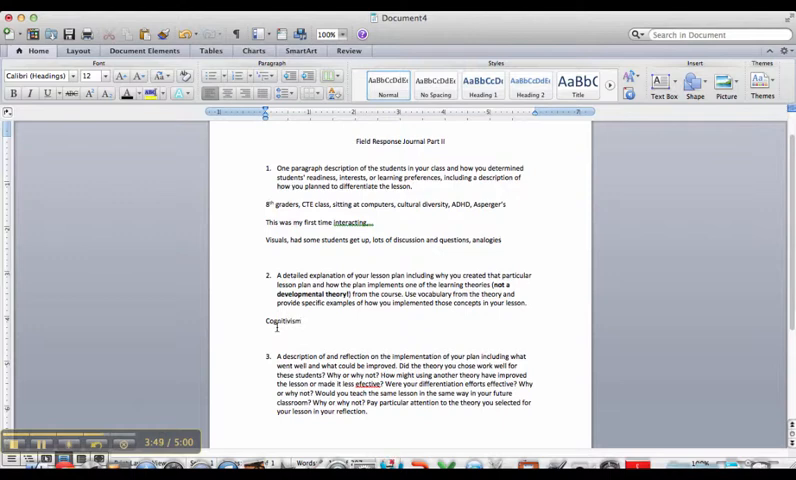
text(to teach my lesson)
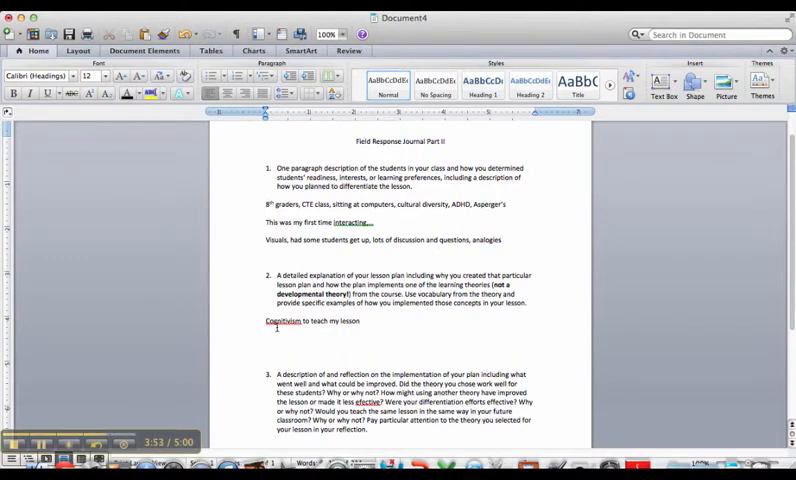
text(Analo)
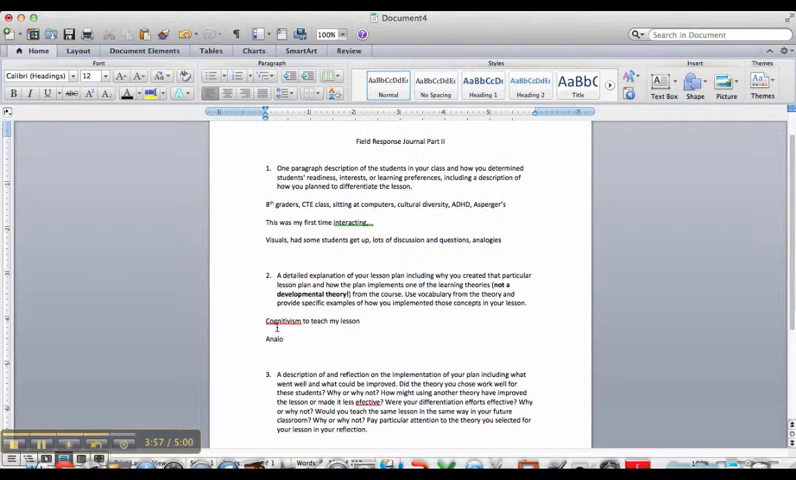
text(gy)
text(Attention)
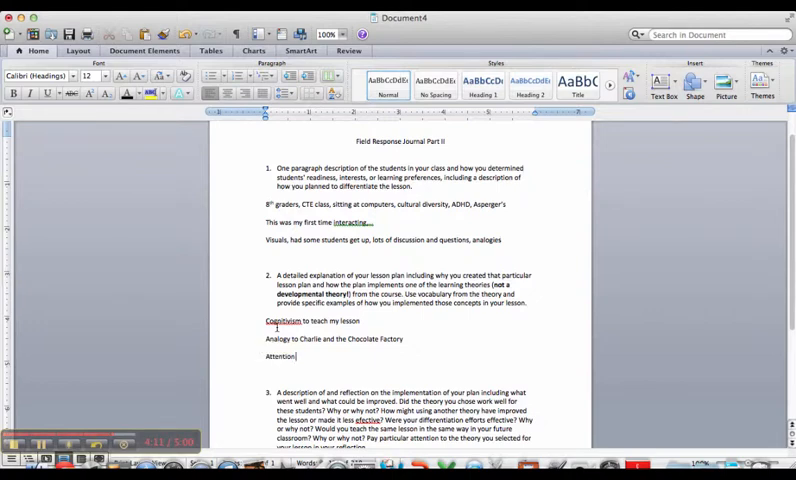
Finish 'Attention using pizza, money, etc.' and add 'Working Memory having examples, discussion, and questions'.
text(using)
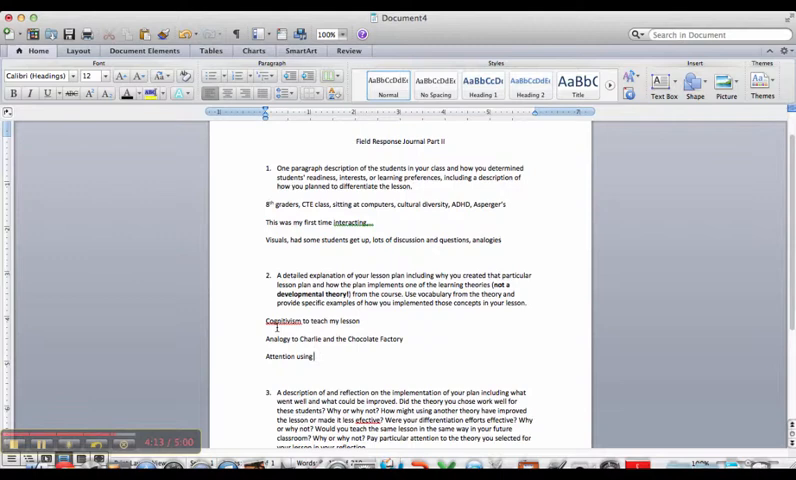
text(pizza, m)
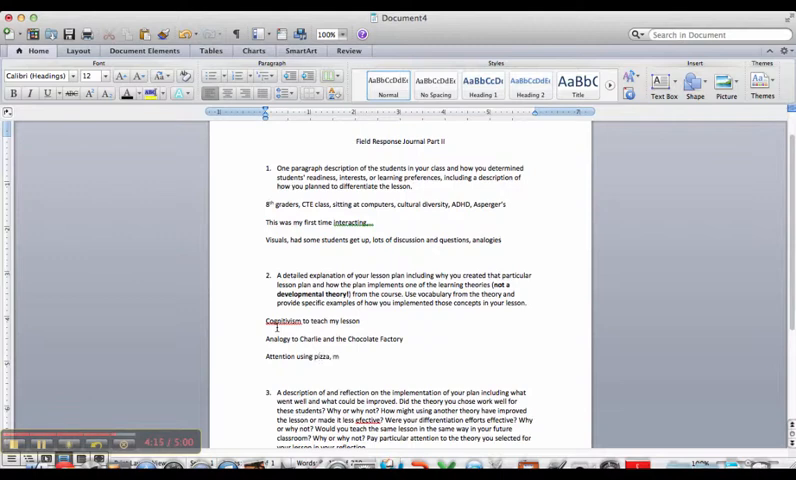
text(money, et)
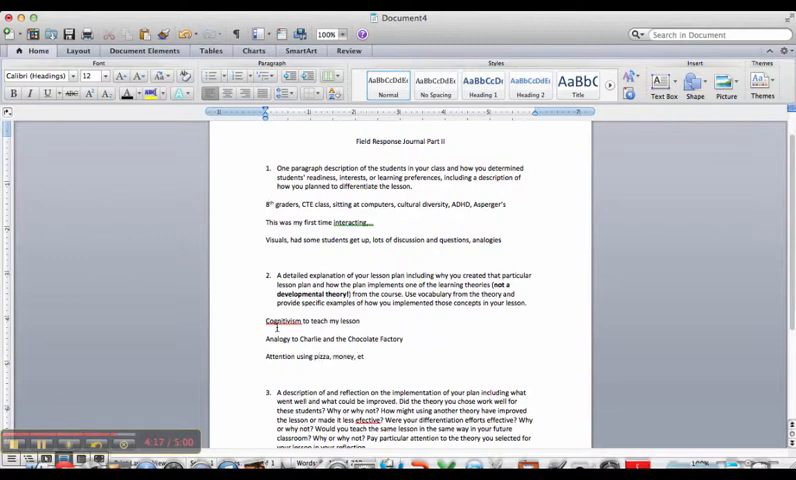
text(Working Memory)
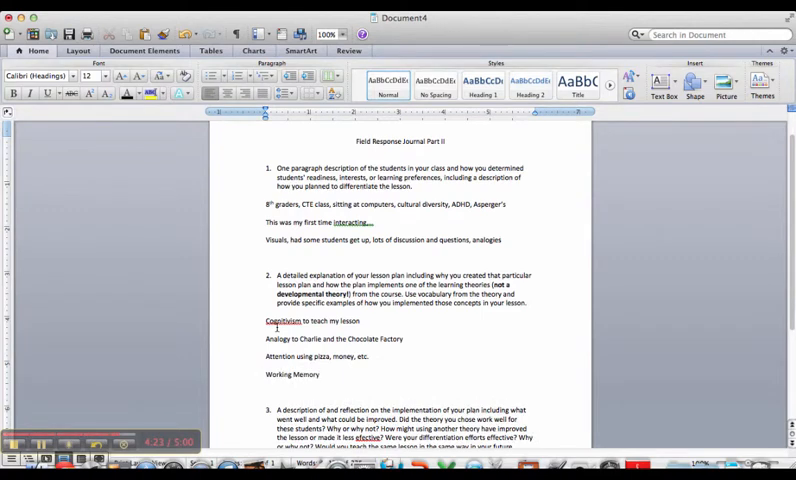
text(having e)
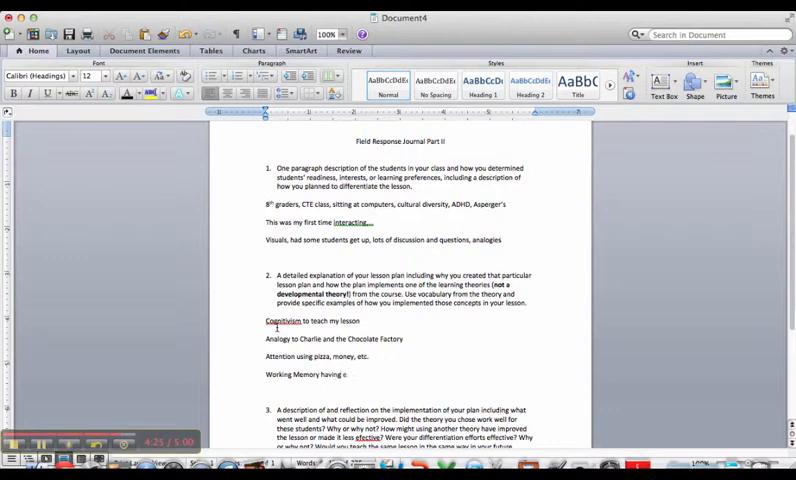
text(examples, discus)
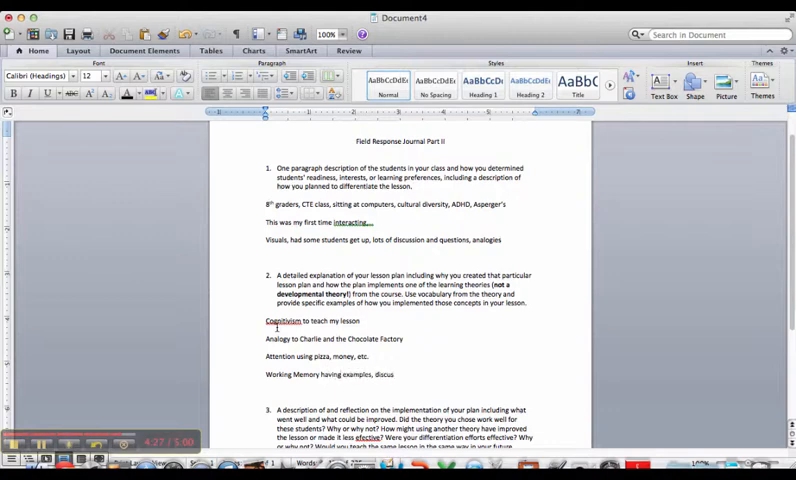
text(sion, and questions)
text(Encod)
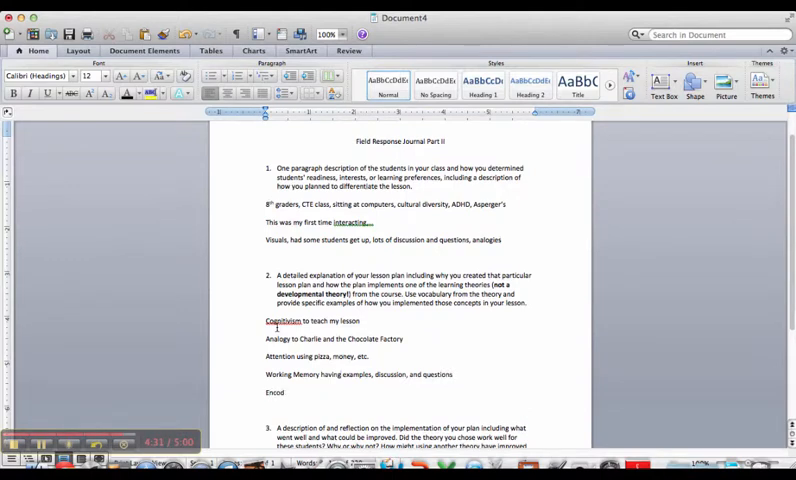
Add the line 'Encoding to Long-term questions, Elaboration'.
text(ing to)
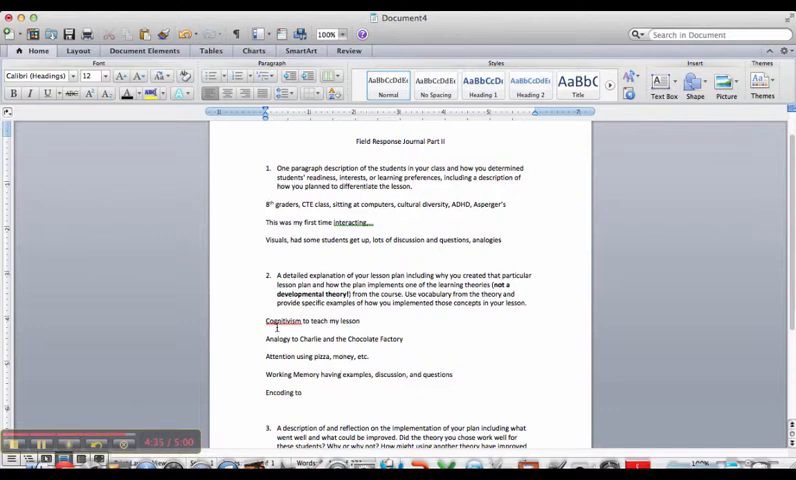
text(Long-term)
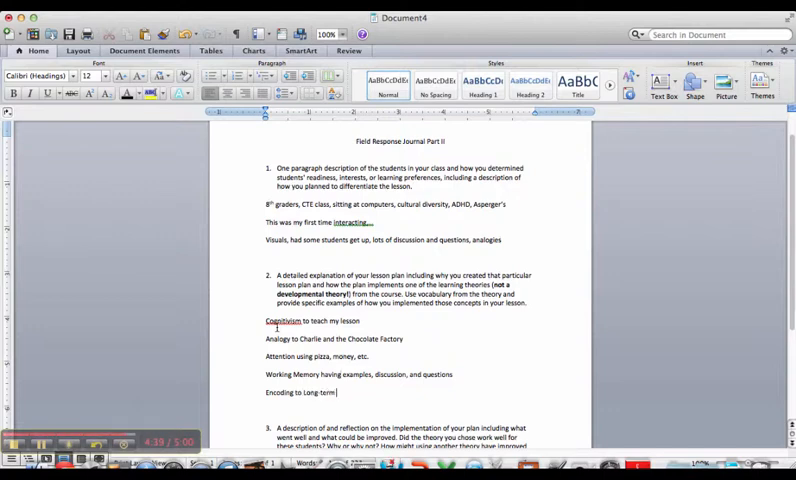
text(questions,)
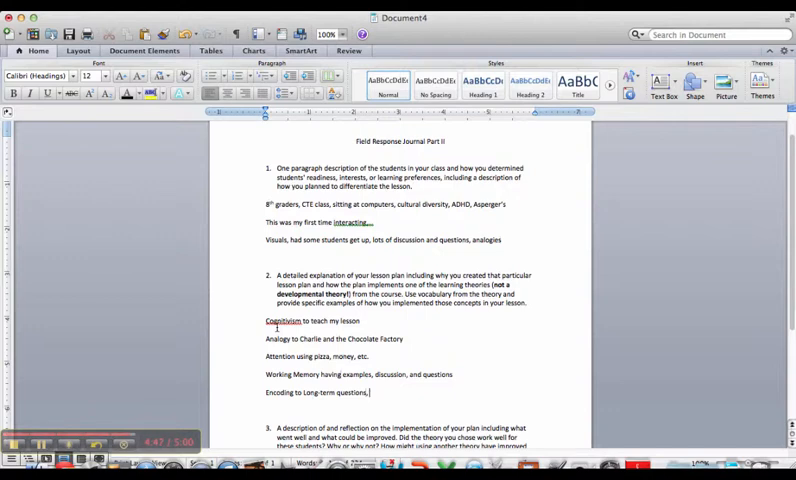
text(Elaboration)
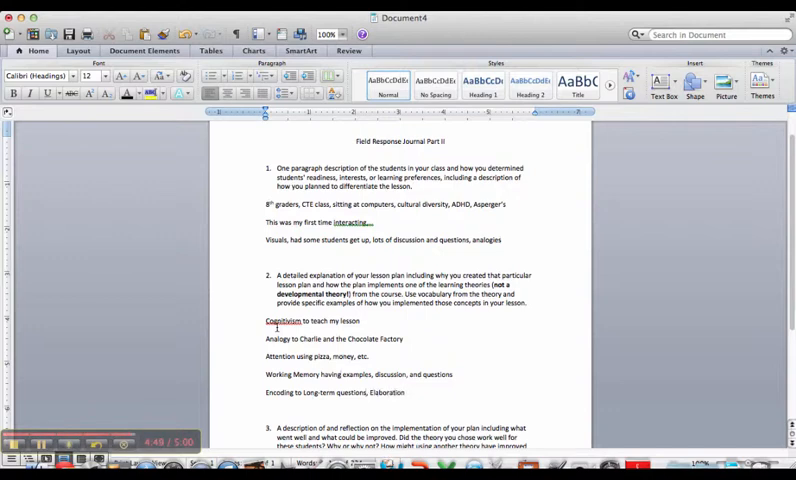
scroll(down, 3)
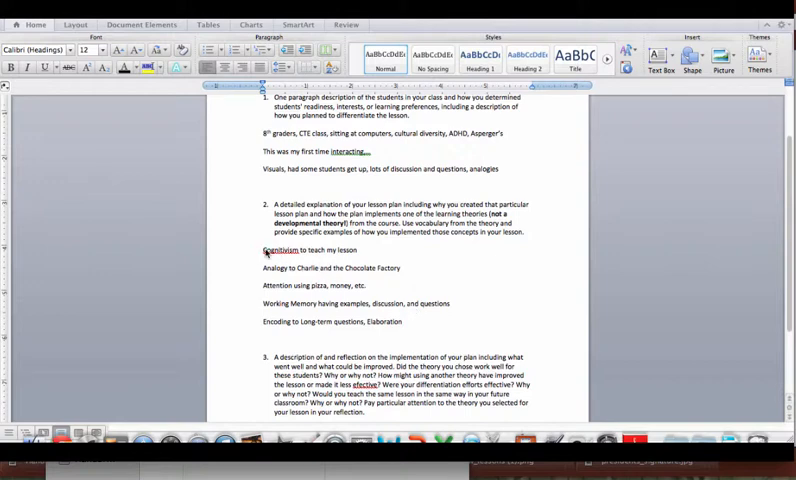
mouse_move(281, 295)
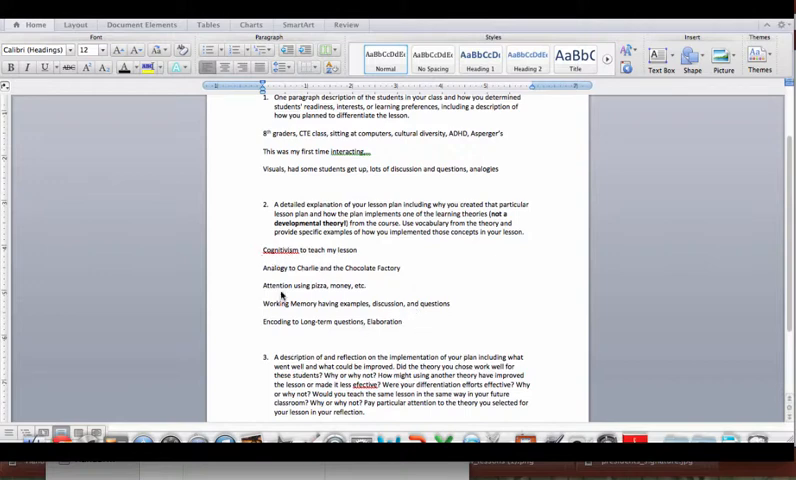
mouse_move(248, 284)
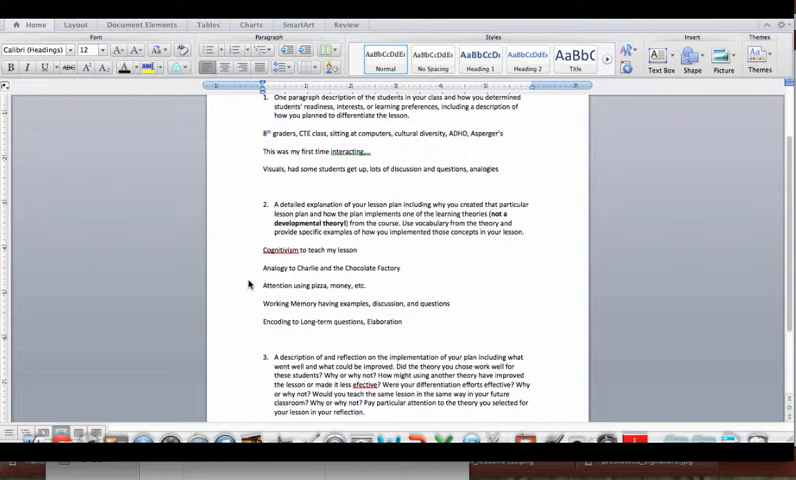
scroll(down, 3)
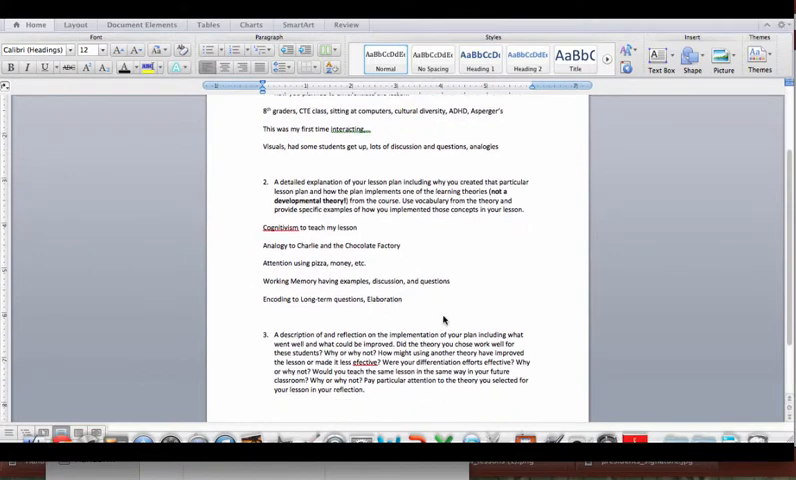
scroll(down, 3)
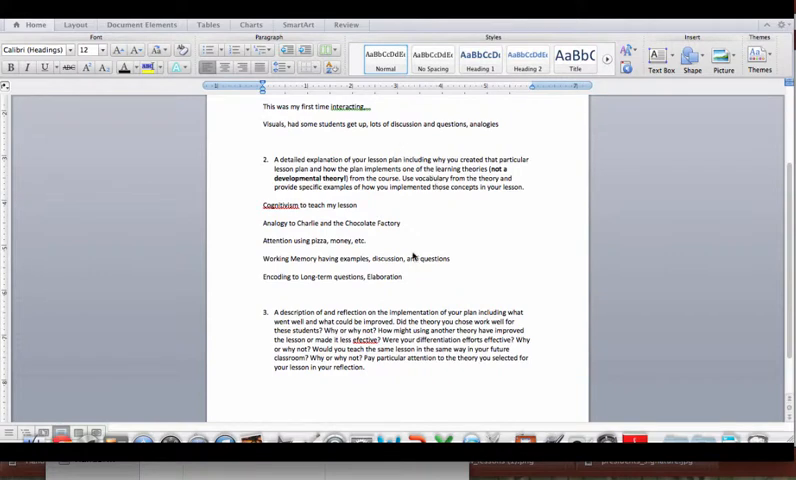
scroll(down, 3)
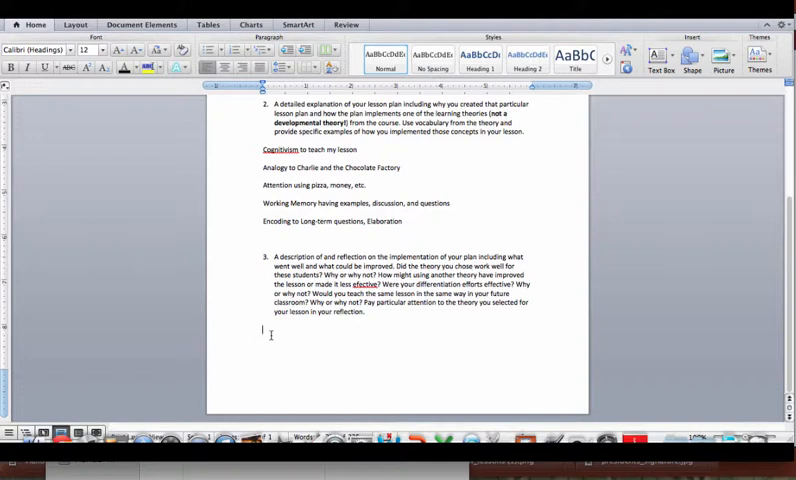
Under question 3, add 'Participation, how particular activities, etc.' and start 'I felt really comfortable...'.
text(Participatio)
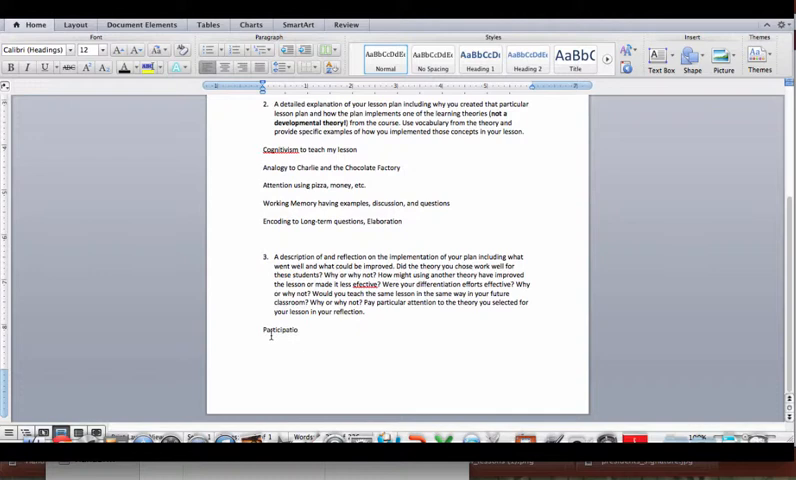
text(n,)
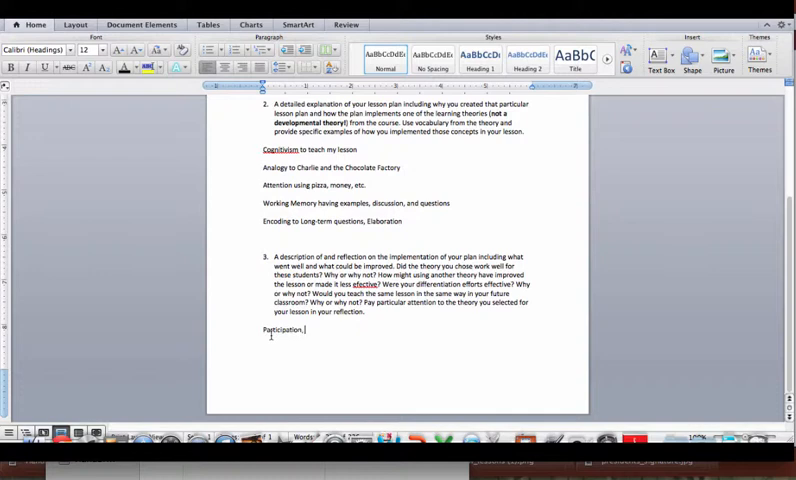
text(how particular)
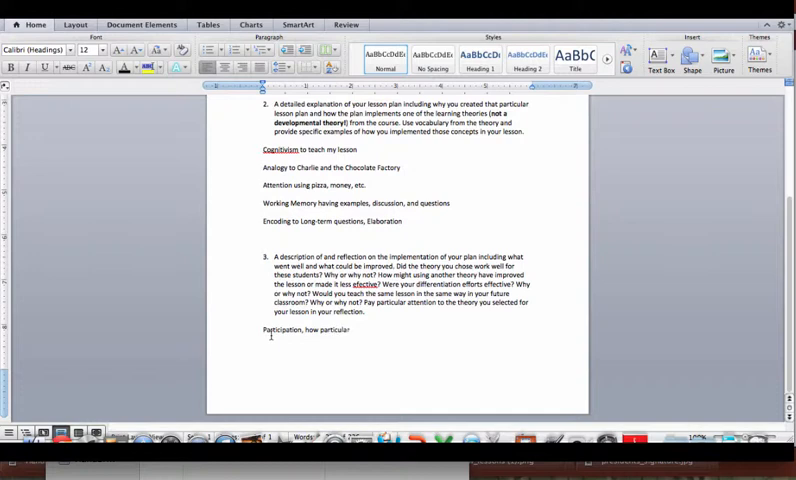
text(activities,)
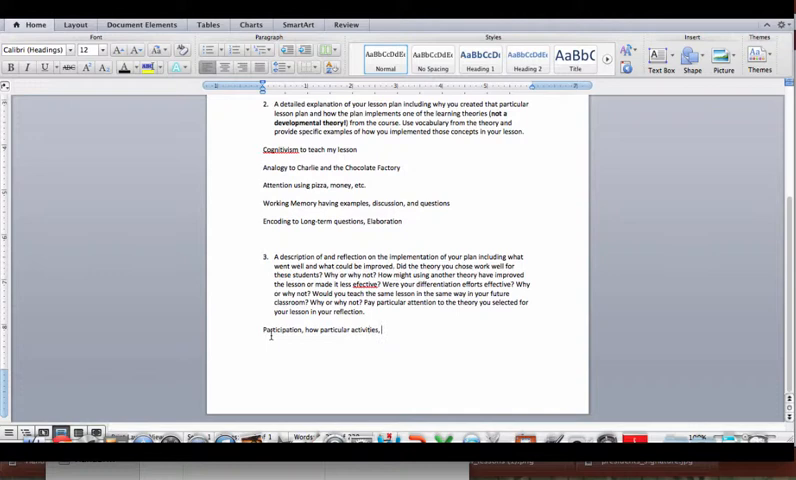
text(et)
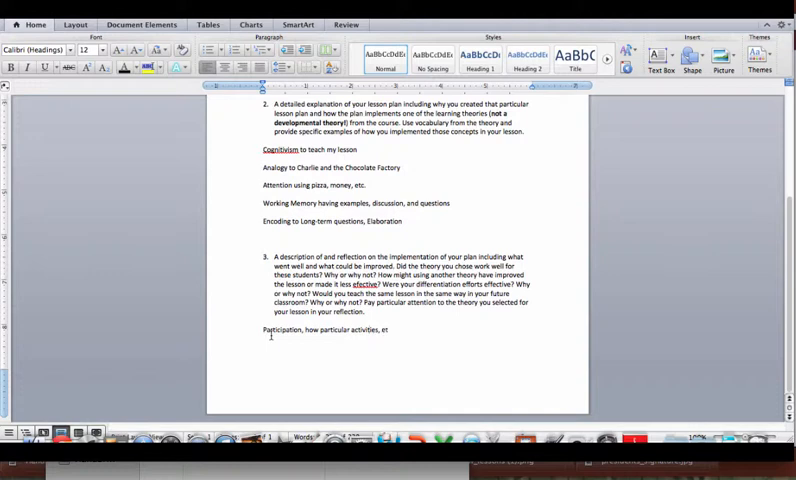
text(c.)
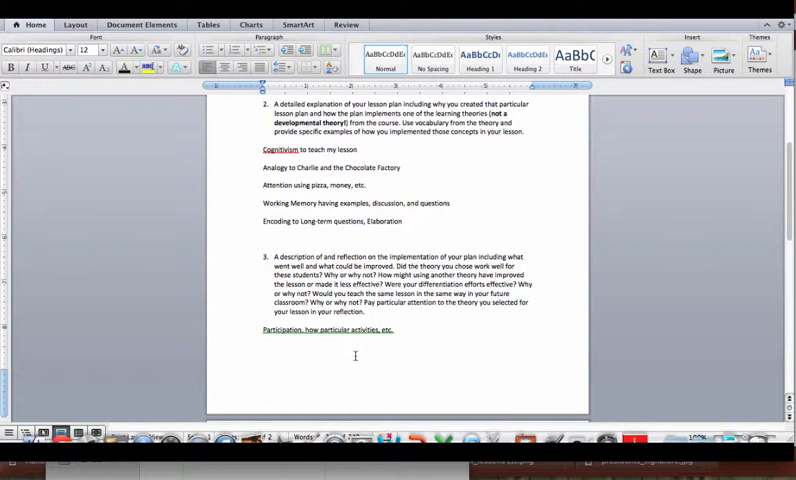
text(if)
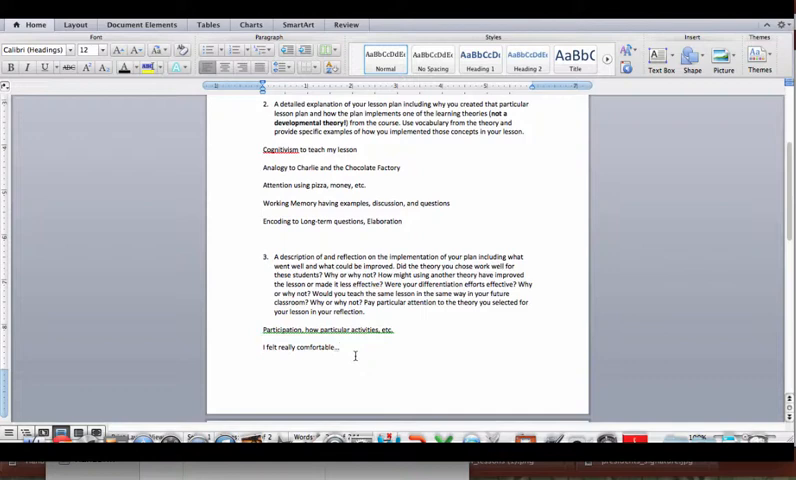
On the next page, add the note 'Students responded well.'.
scroll(down, 3)
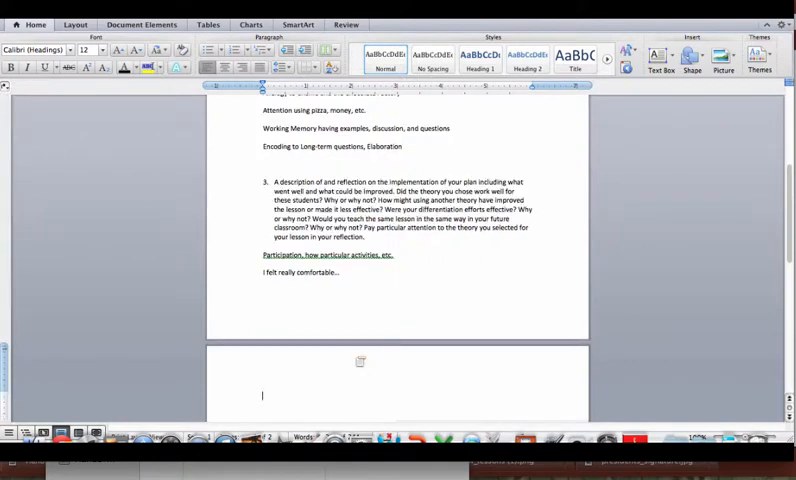
text(Students responded)
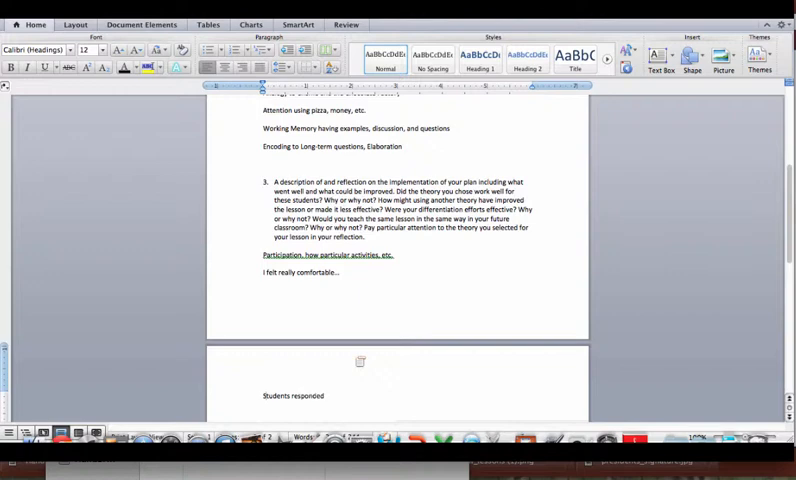
text(well.)
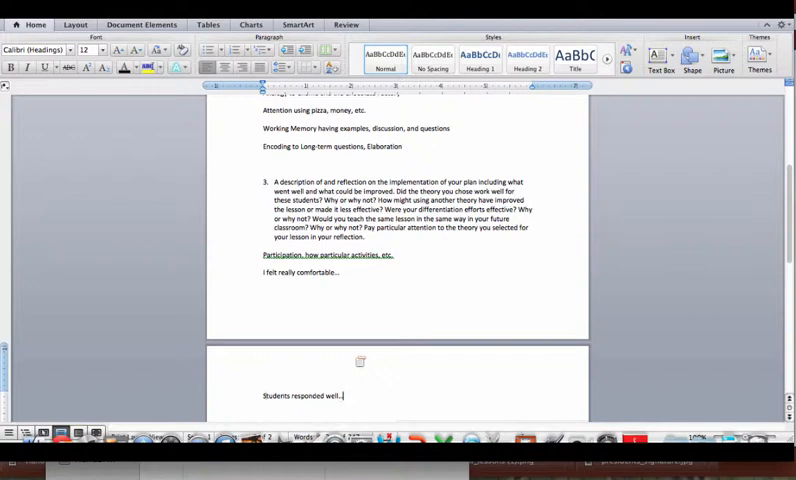
Add the note that Behaviorism might have worked and Social Cognitivism played a role.
scroll(down, 3)
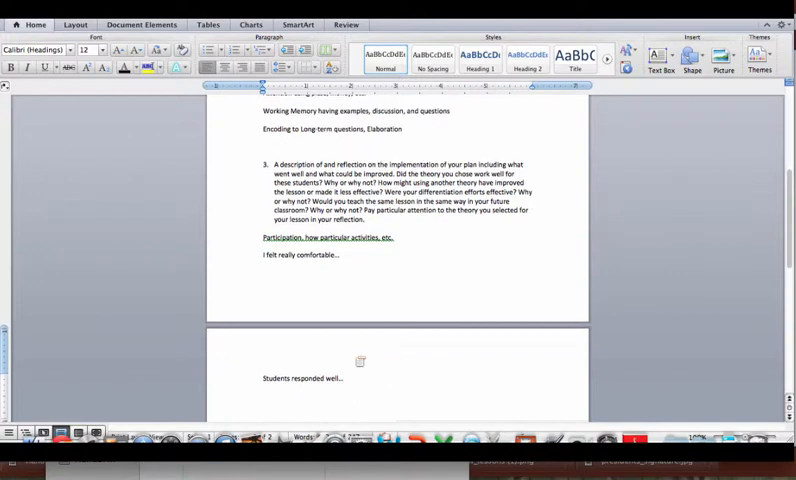
scroll(down, 3)
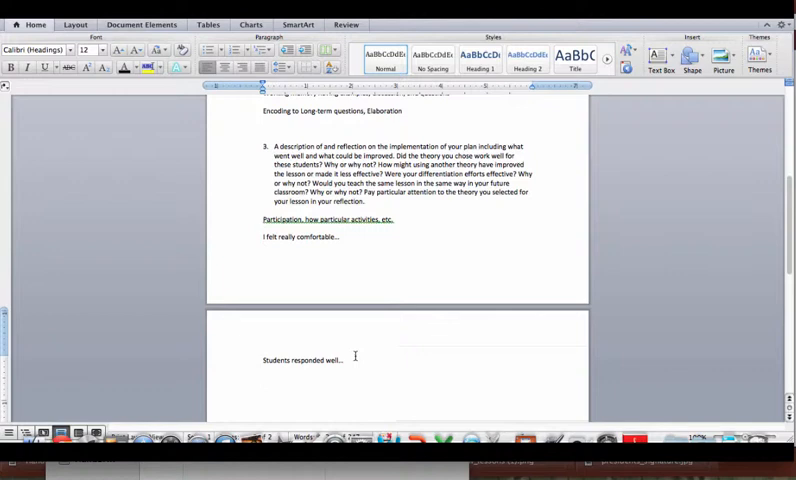
text(Behaviorism might have worked...)
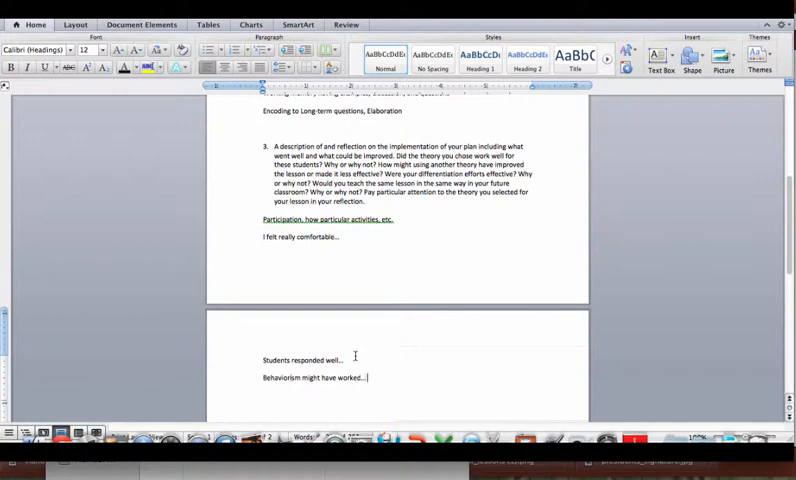
text(So)
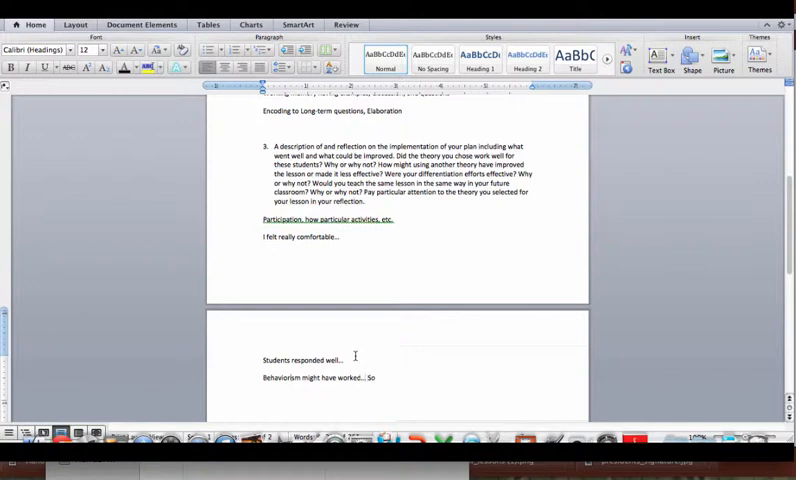
text(Social Cognitivism played a role...)
text(If)
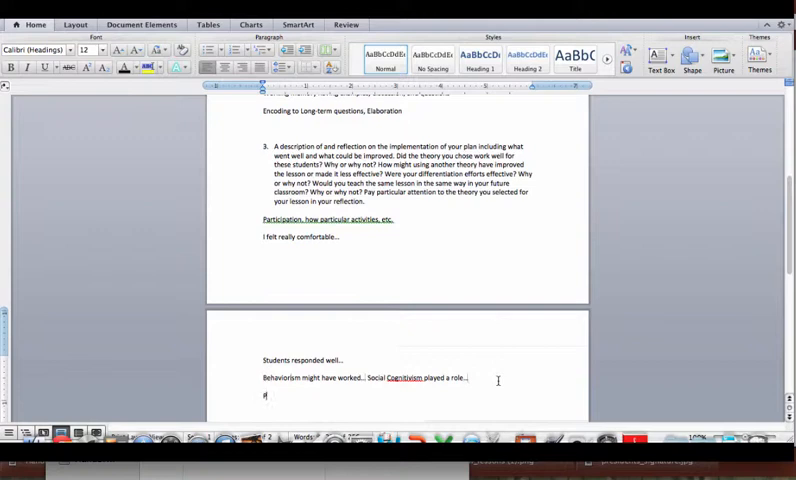
Add 'Probably would teach it the same... Might throw in some Constructivism'.
text(Probably would t)
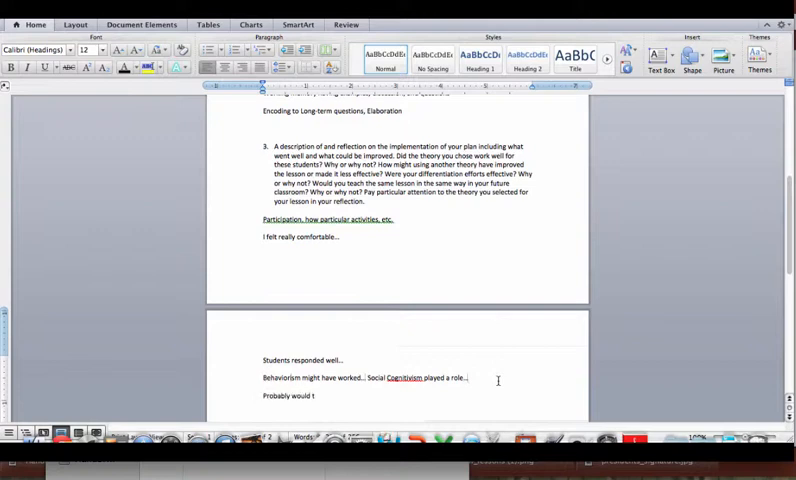
text(each it the same)
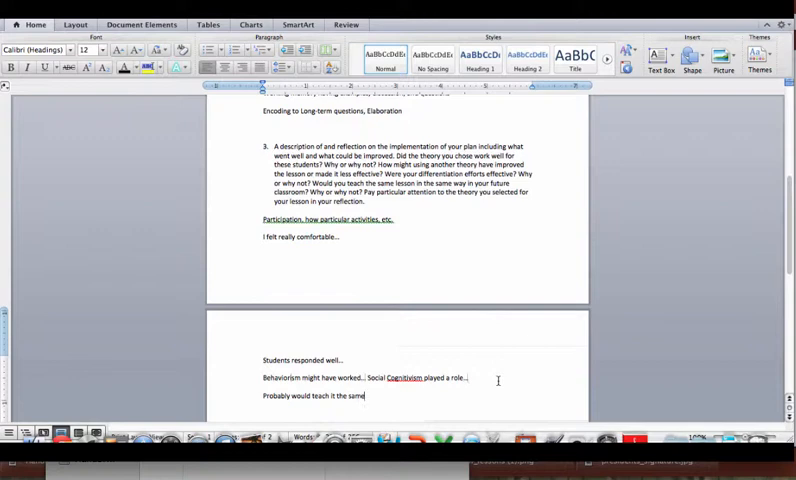
text(...)
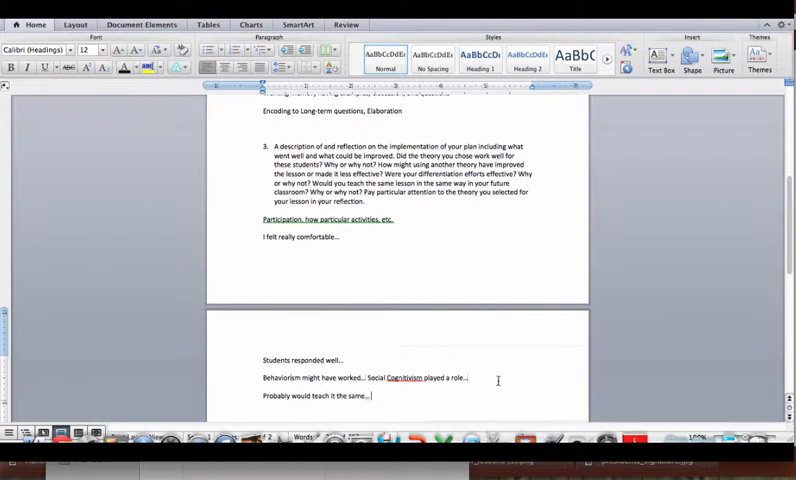
text(Might thrown)
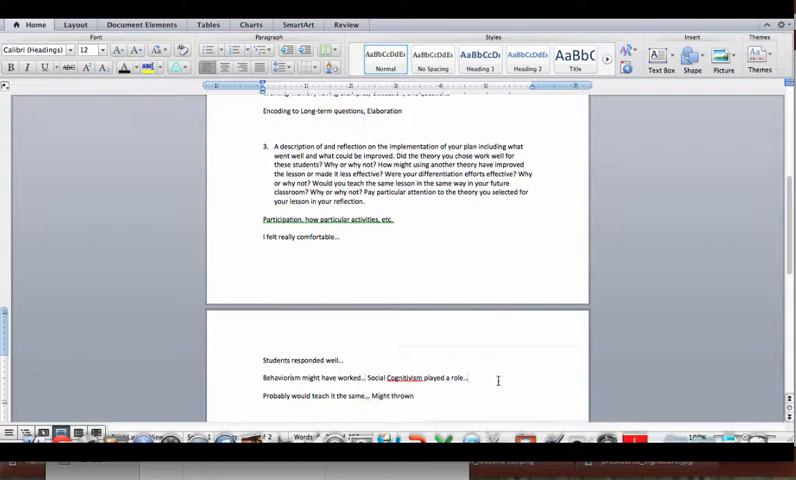
text(in some Constructivi)
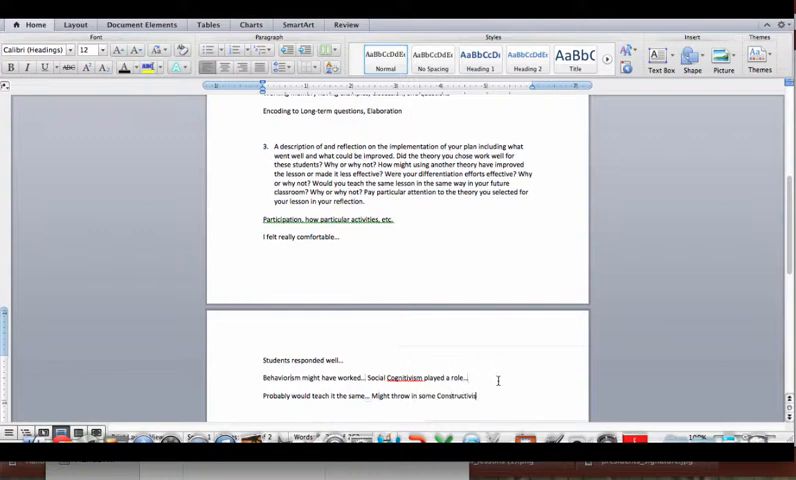
text(sm...)
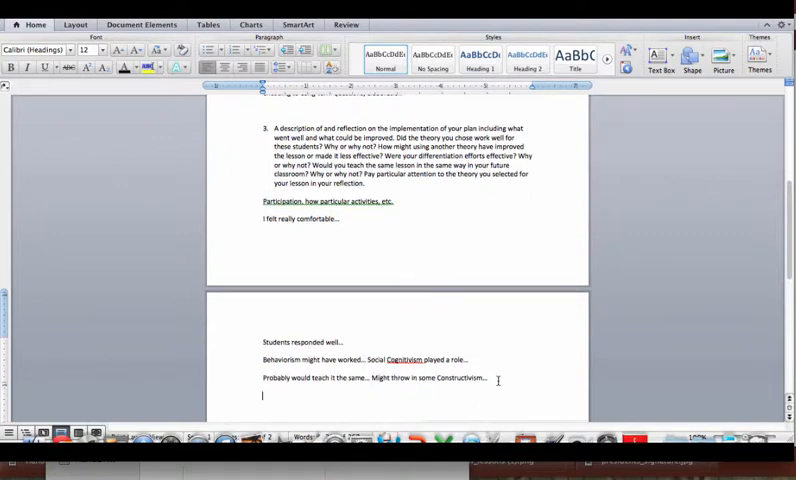
Add 'Differentiation seemed to go well...' and begin a line starting 'More for'.
text(Differentiation)
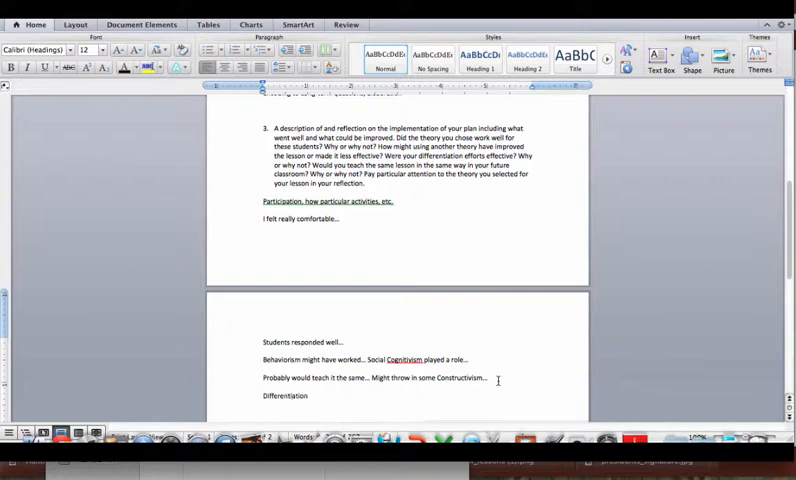
text(seemed to)
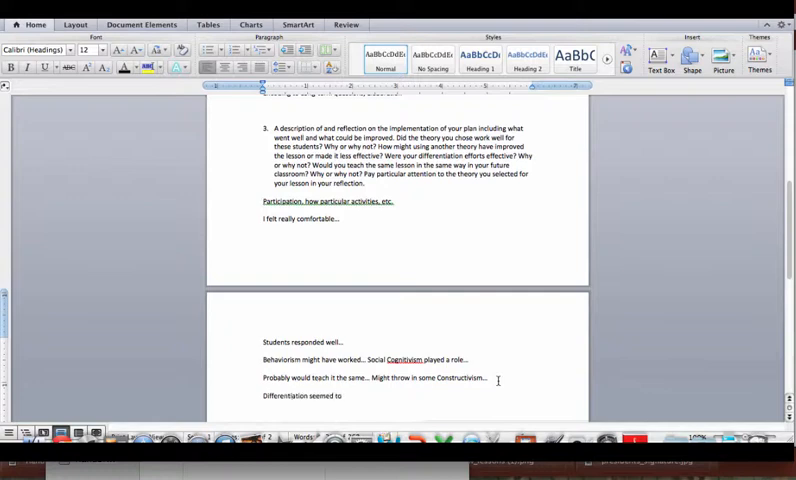
text(go well...)
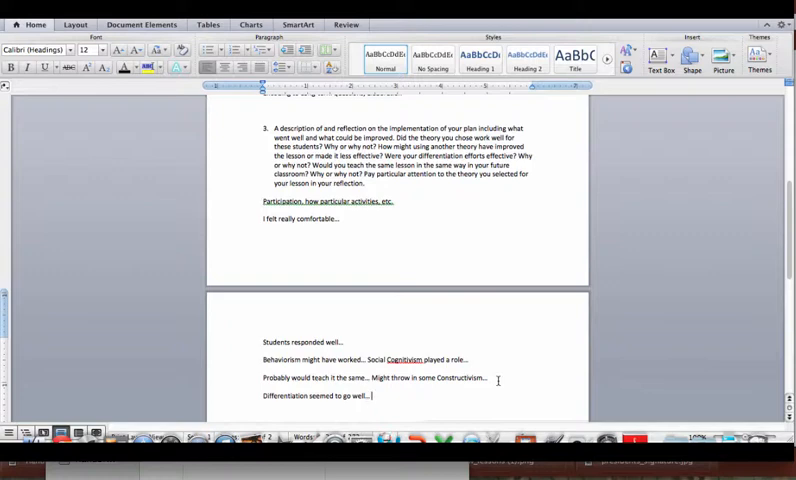
text(More for)
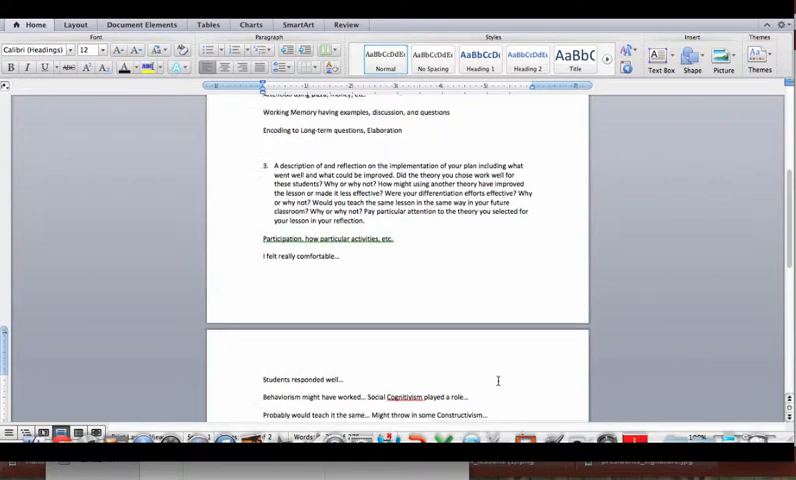
scroll(up, 3)
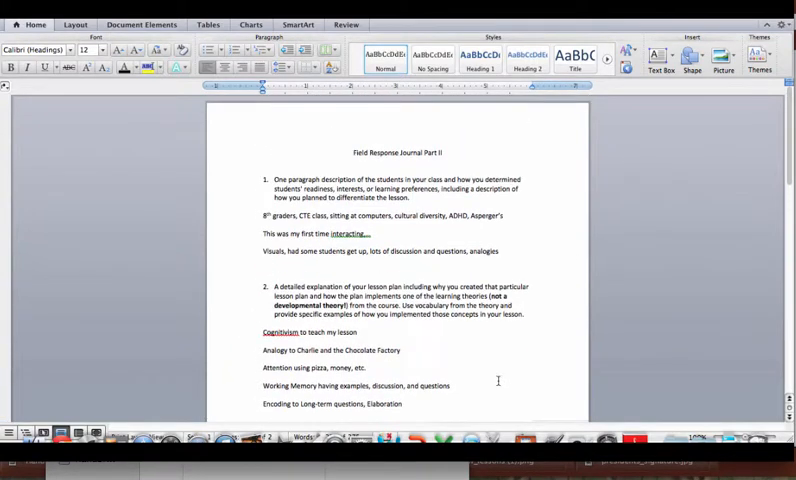
scroll(down, 3)
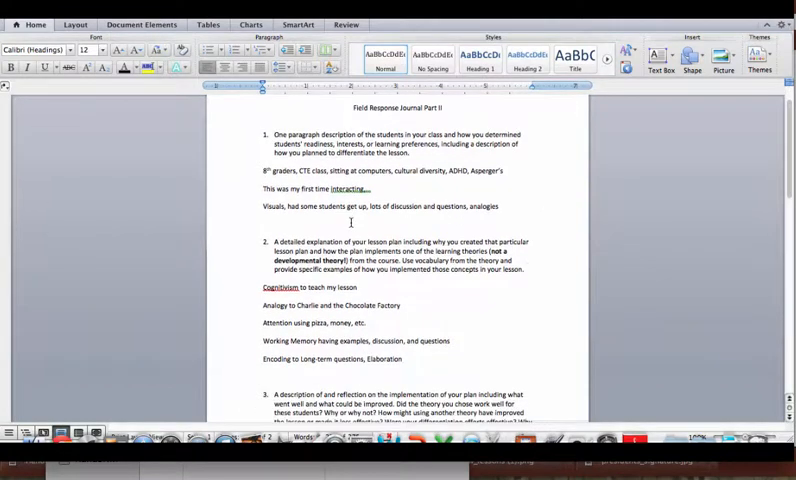
scroll(down, 3)
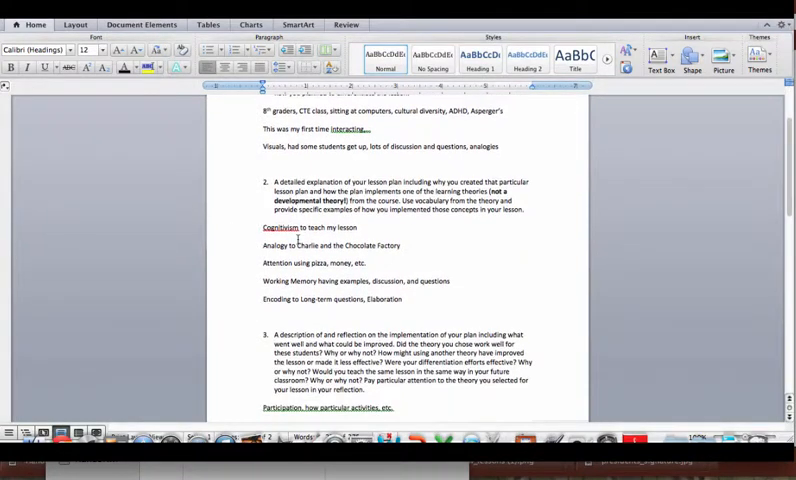
scroll(down, 3)
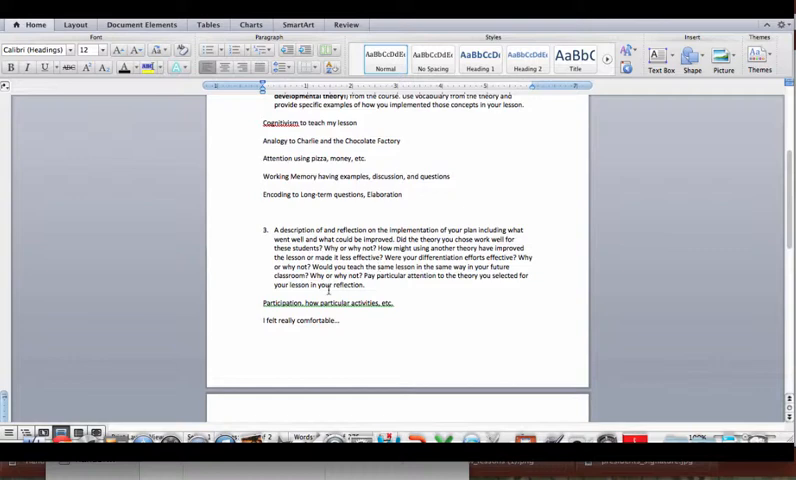
mouse_move(608, 209)
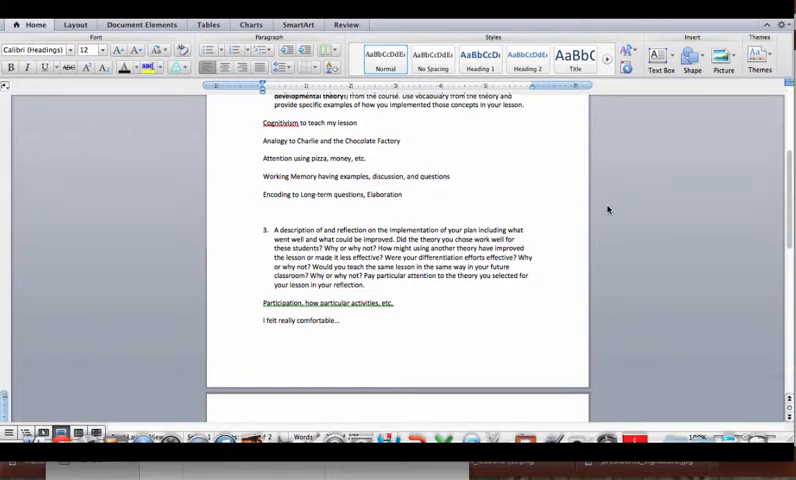